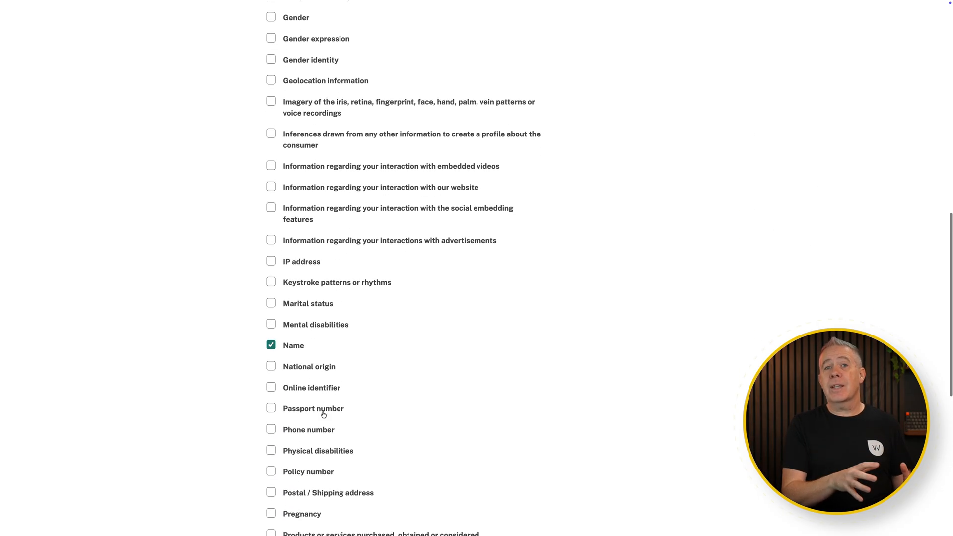
Save the Name and Email address data type selections and continue to the next question
{"action": "scroll", "scroll_direction": "down", "scroll_amount": 3}
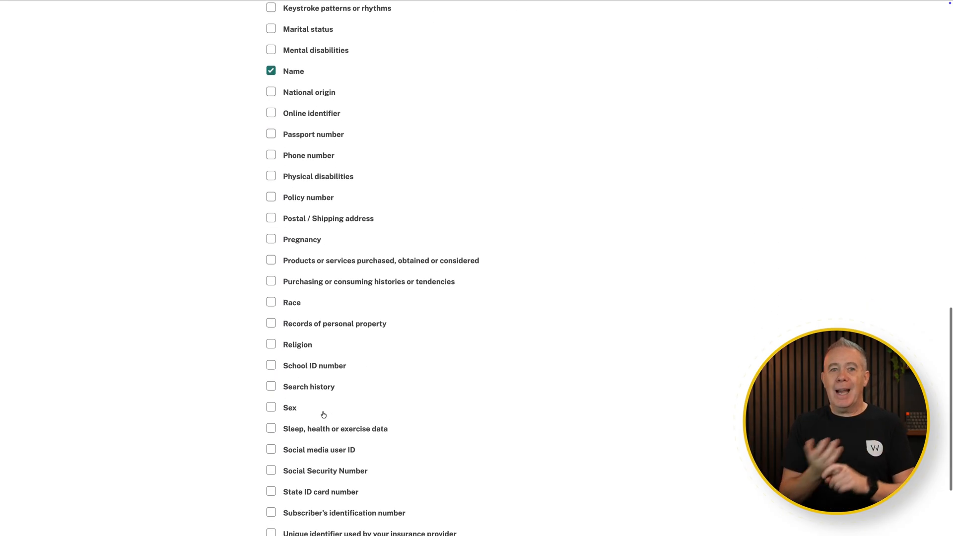
{"action": "left_click", "coordinate": [638, 480]}
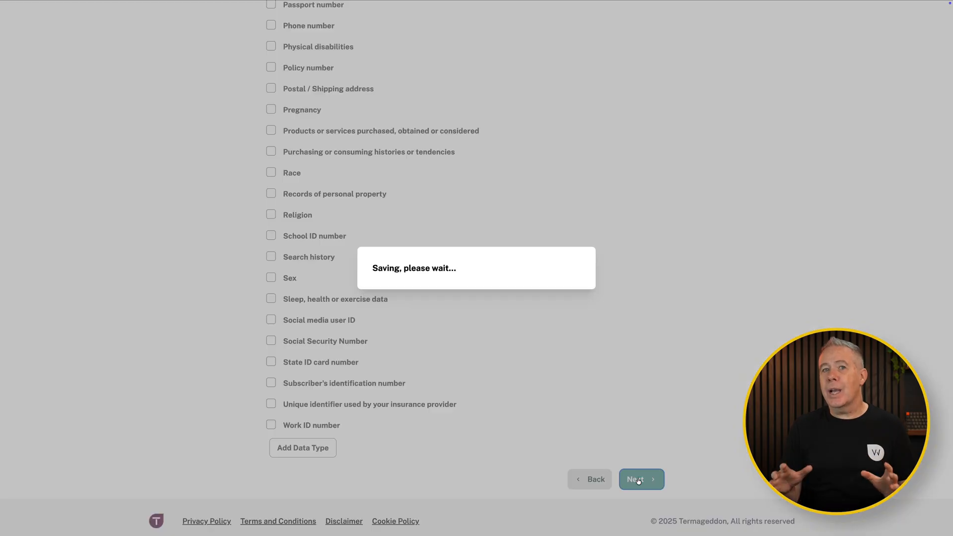
{"action": "left_click", "coordinate": [635, 479]}
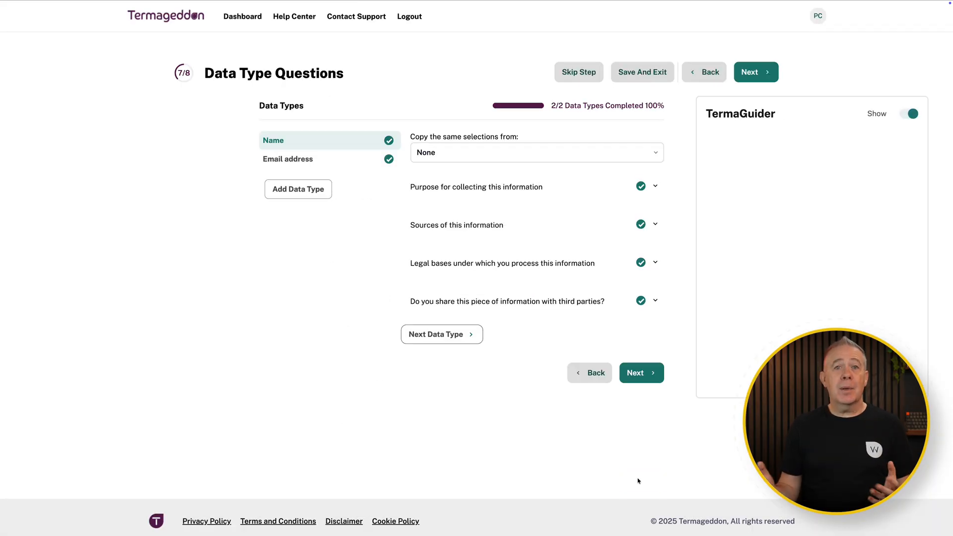
Try copying selections from Email address, reset the source to None, and expand the purposes for collecting names
{"action": "left_click", "coordinate": [536, 153]}
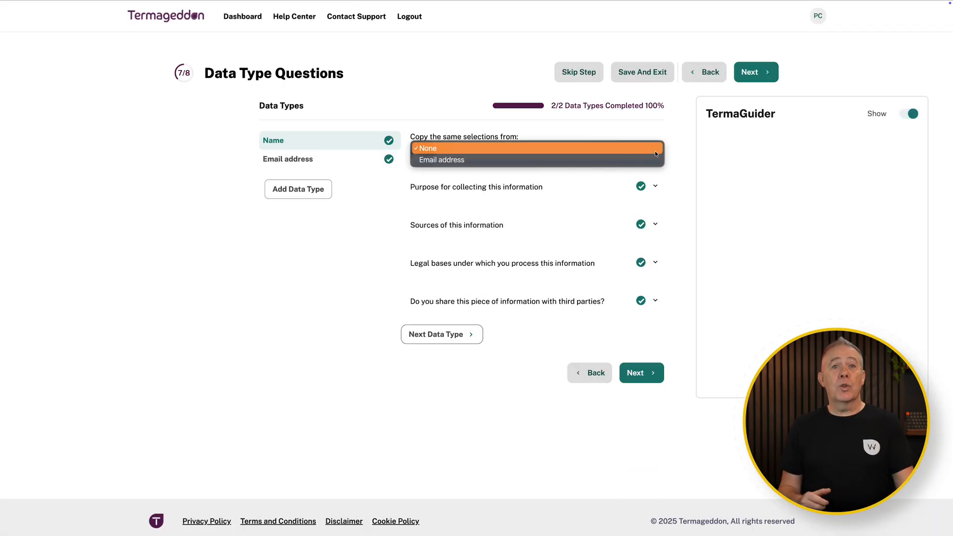
{"action": "left_click", "coordinate": [441, 159]}
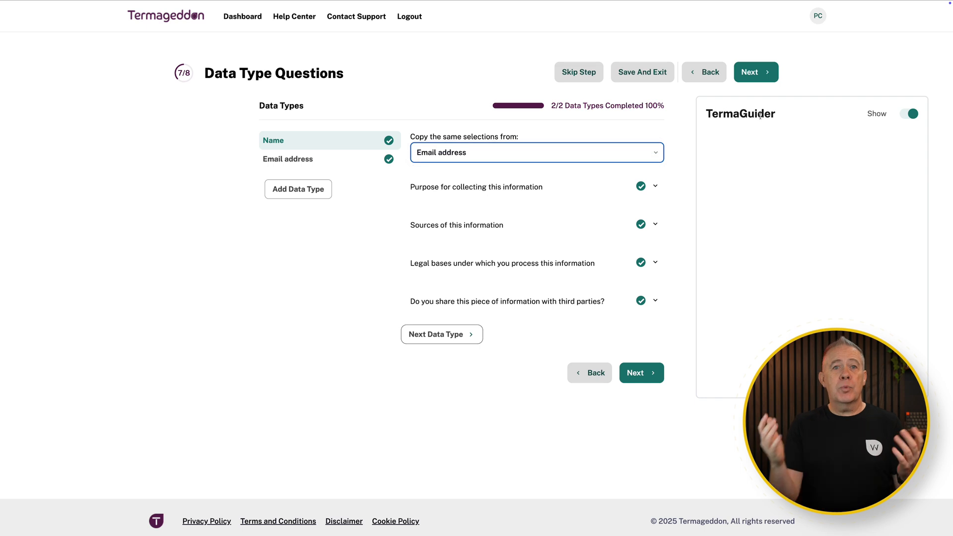
{"action": "left_click", "coordinate": [536, 153]}
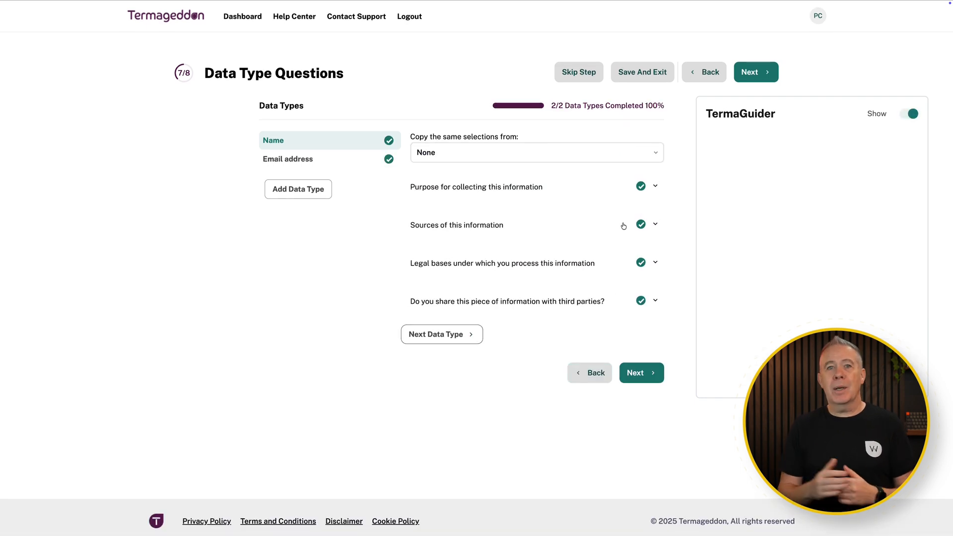
{"action": "left_click", "coordinate": [655, 185]}
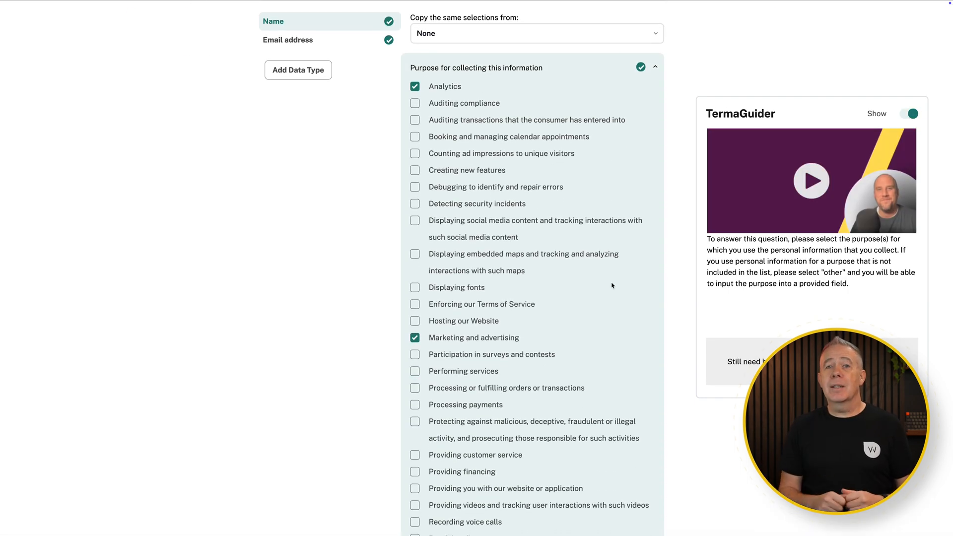
{"action": "scroll", "scroll_direction": "down", "scroll_amount": 3}
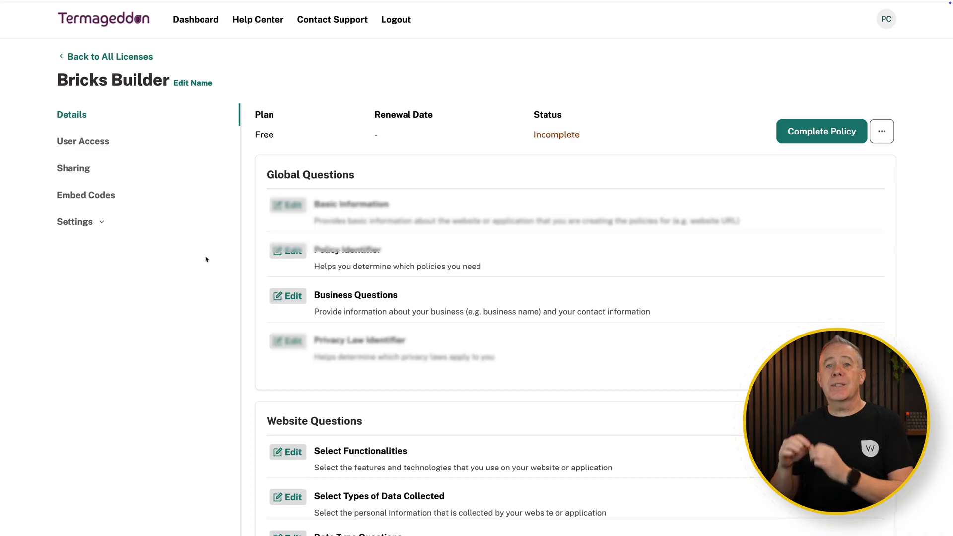
Copy the Privacy Policy embed code from the Bricks Builder license's Embed Codes
{"action": "left_click", "coordinate": [86, 195]}
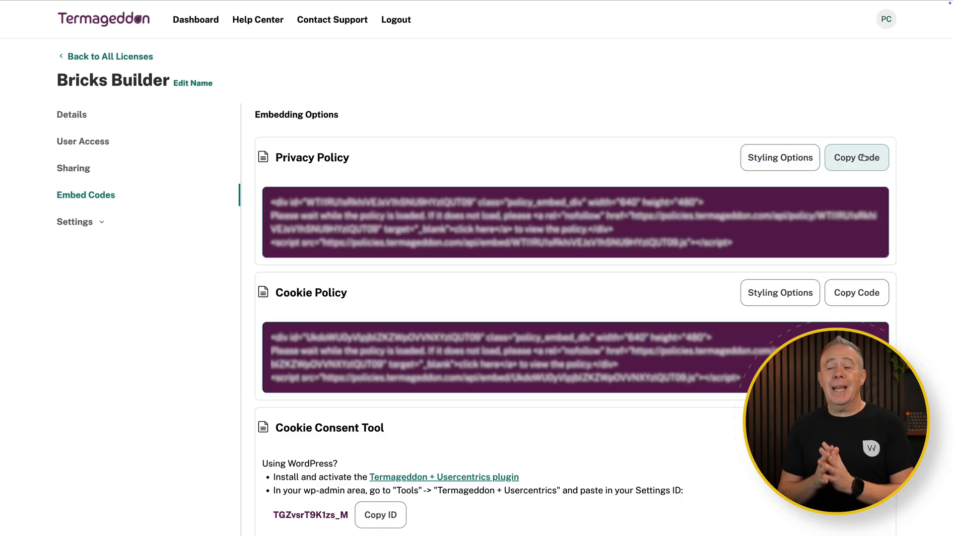
{"action": "left_click", "coordinate": [856, 157]}
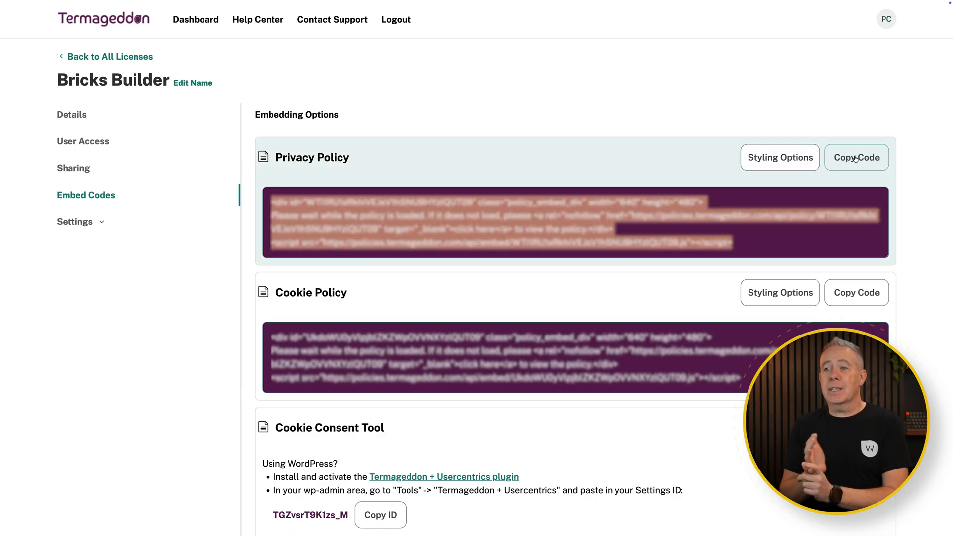
{"action": "left_click", "coordinate": [781, 157]}
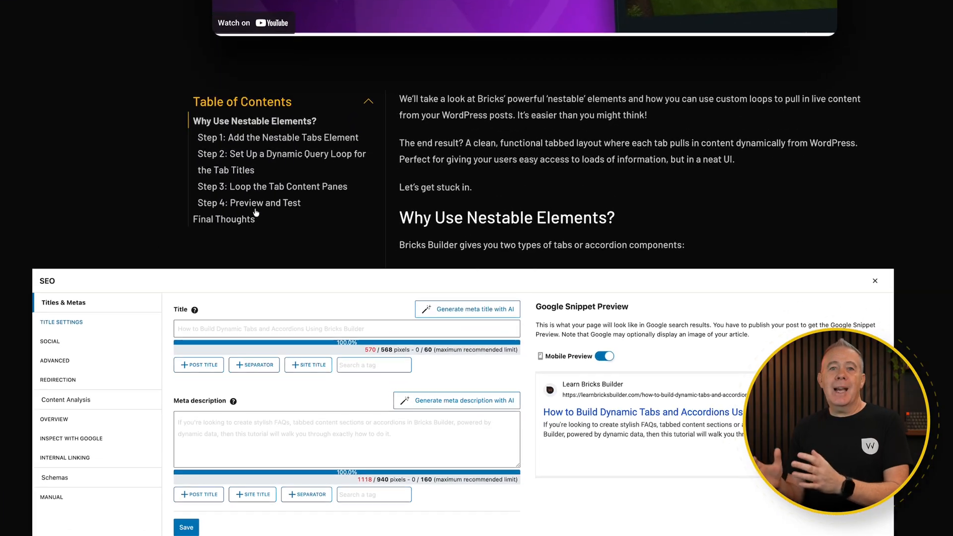
Generate an AI meta title and an AI meta description for the Bricks nestable elements article
{"action": "left_click", "coordinate": [487, 292]}
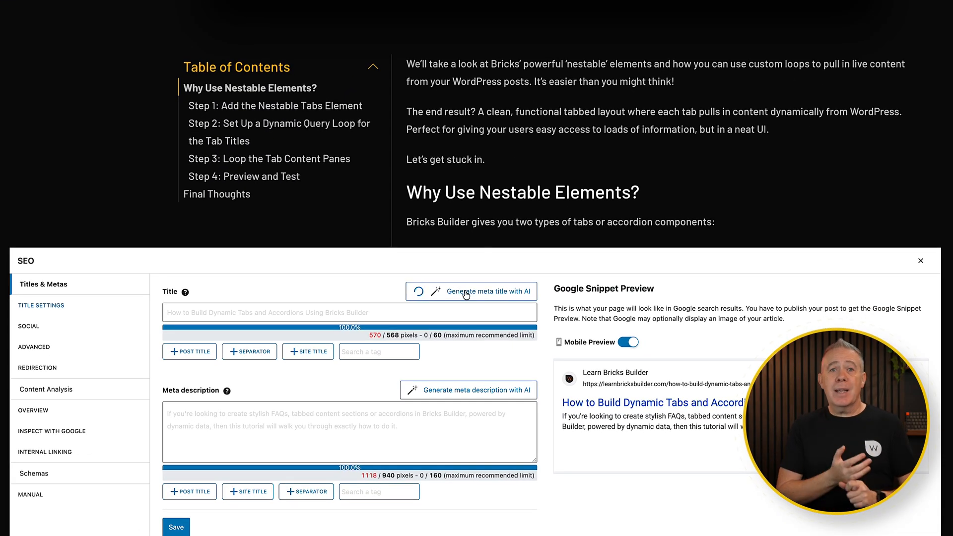
{"action": "left_click", "coordinate": [465, 292]}
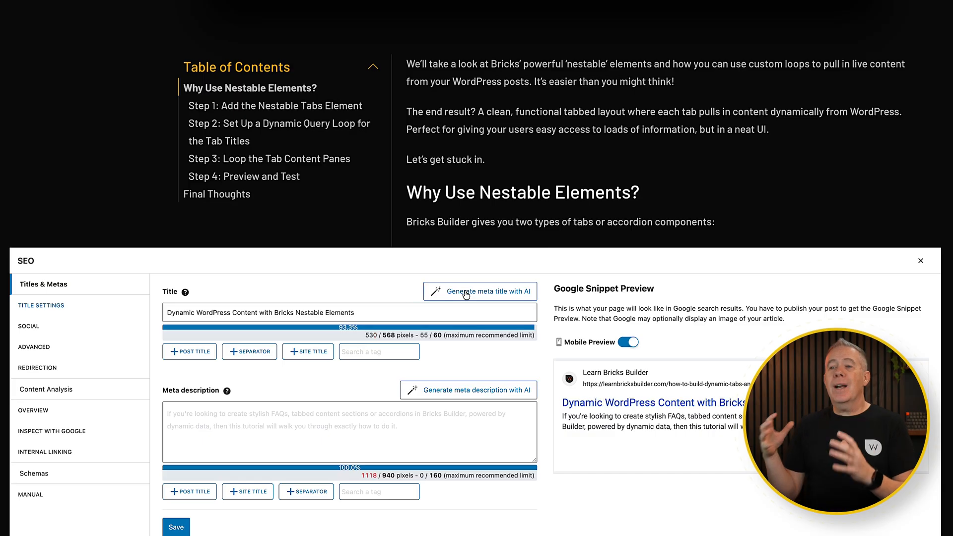
{"action": "left_click", "coordinate": [470, 391]}
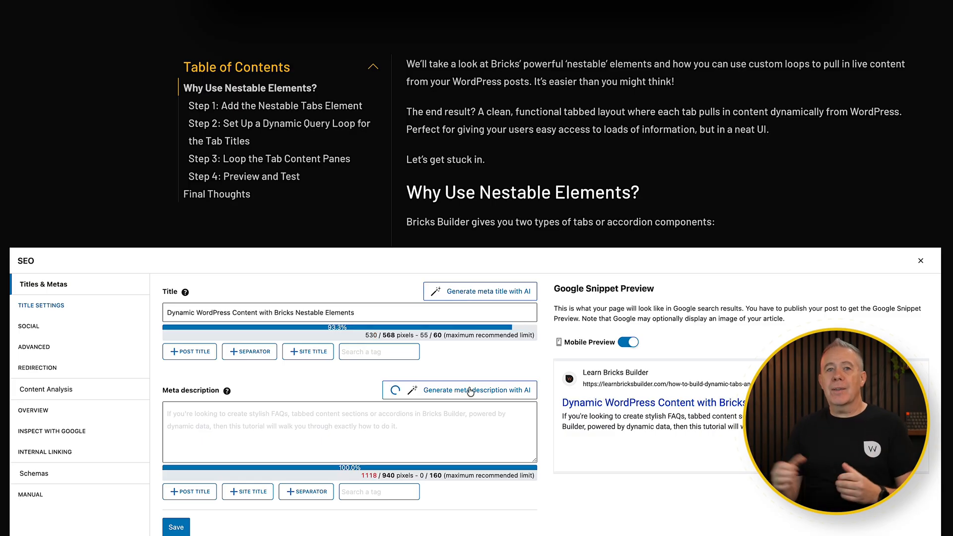
{"action": "left_click", "coordinate": [478, 390]}
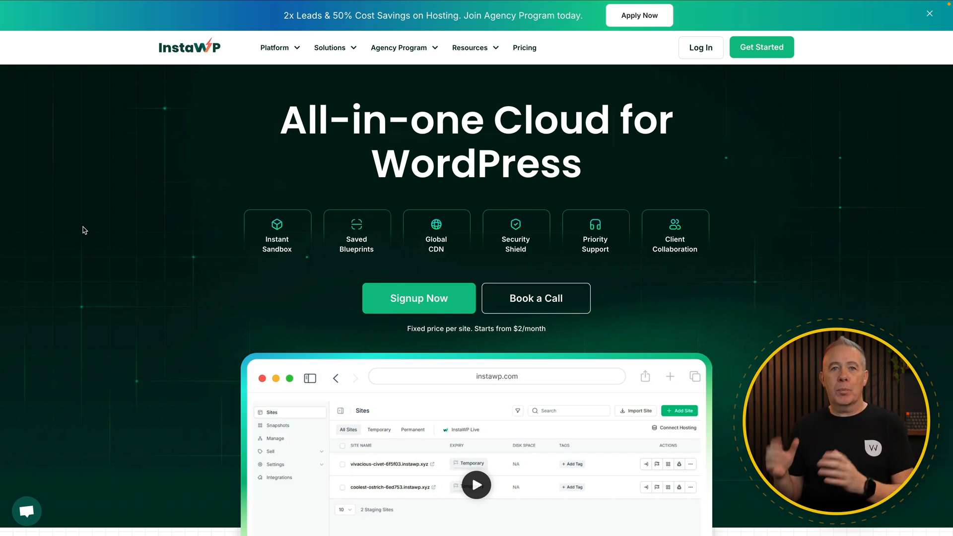
Bring up the InstaWP All-in-one Cloud for WordPress homepage
{"action": "left_click", "coordinate": [733, 168]}
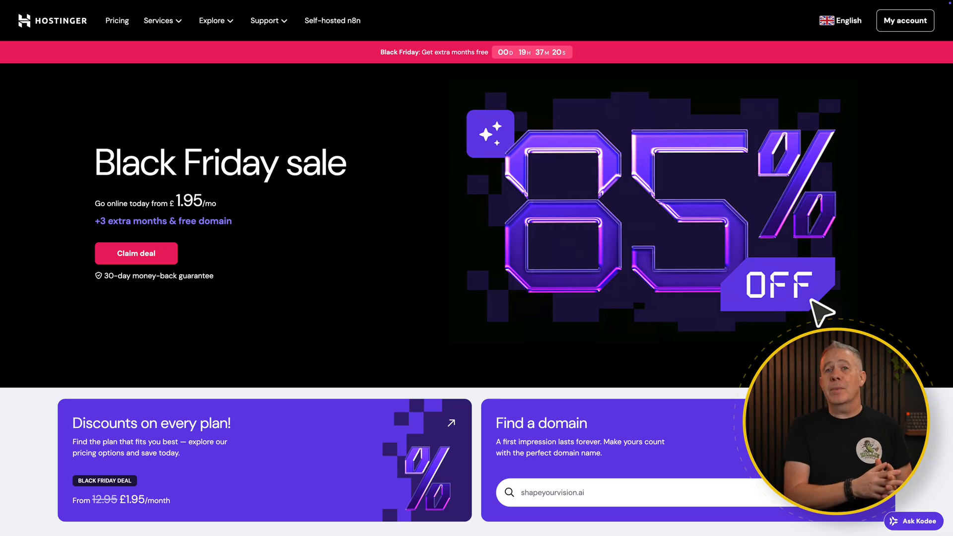
Scroll down the Hostinger Black Friday page offering 85% off hosting
{"action": "scroll", "scroll_direction": "down", "scroll_amount": 3}
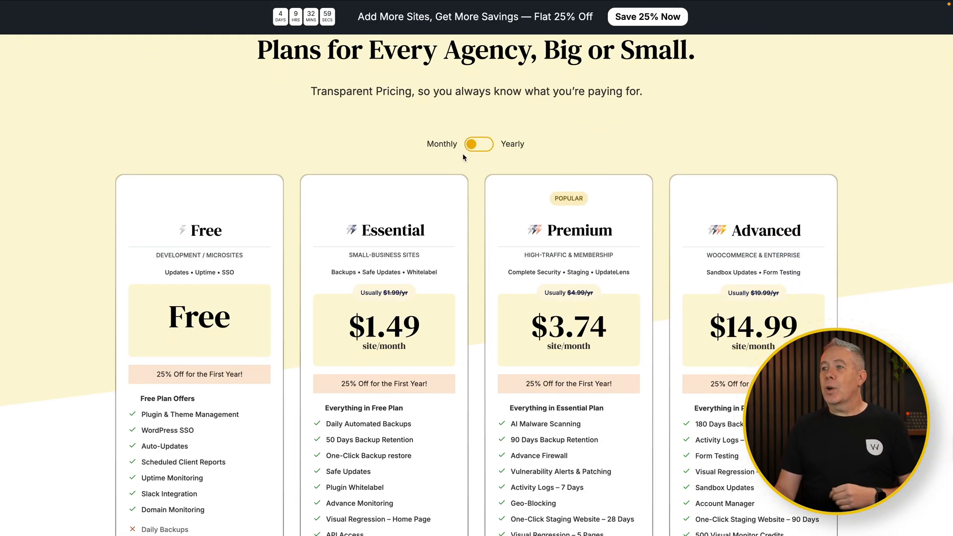
Show the WP Remote Free, Essential, Premium and Advanced plans with 25% first-year discount
{"action": "left_click", "coordinate": [480, 144]}
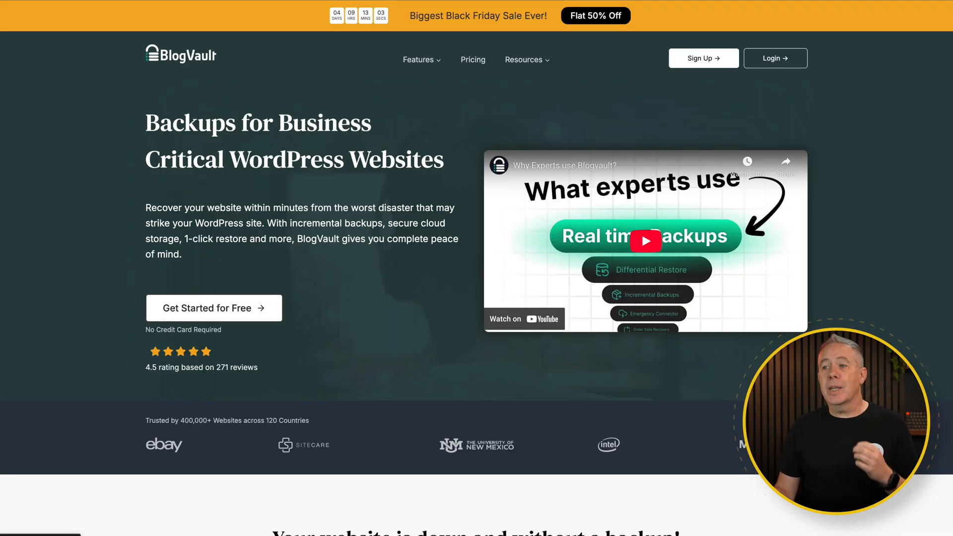
Scroll down the BlogVault homepage advertising its 50% off Black Friday sale
{"action": "scroll", "scroll_direction": "down", "scroll_amount": 3}
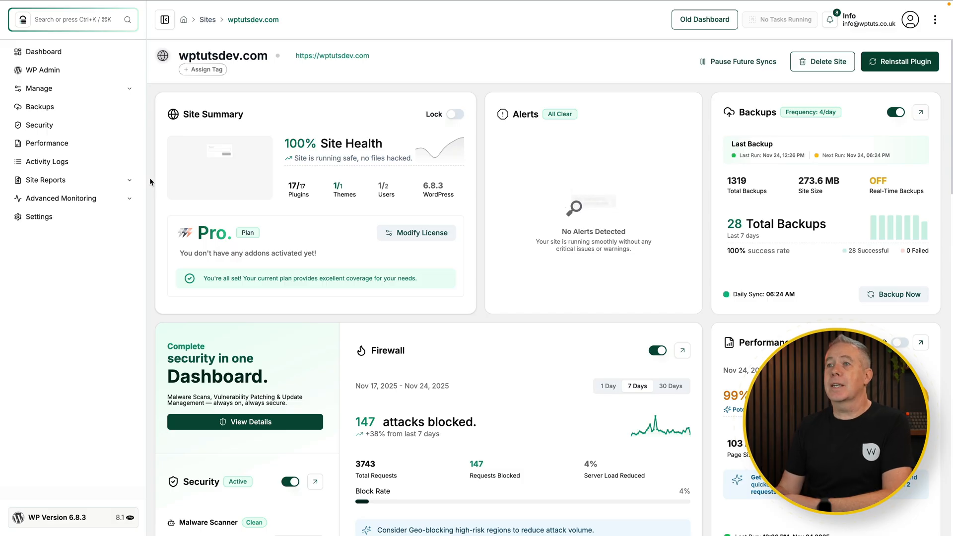
{"action": "mouse_move", "coordinate": [161, 135]}
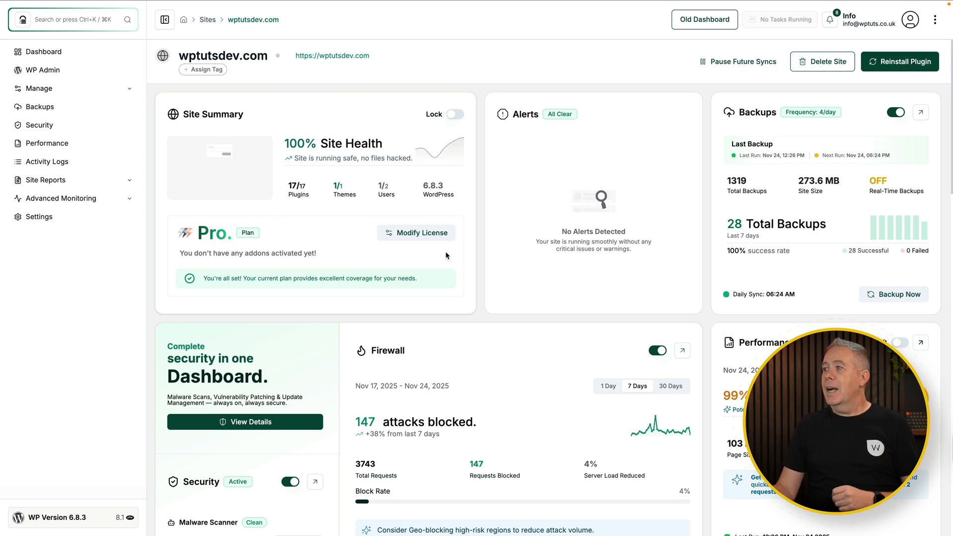
{"action": "mouse_move", "coordinate": [743, 165]}
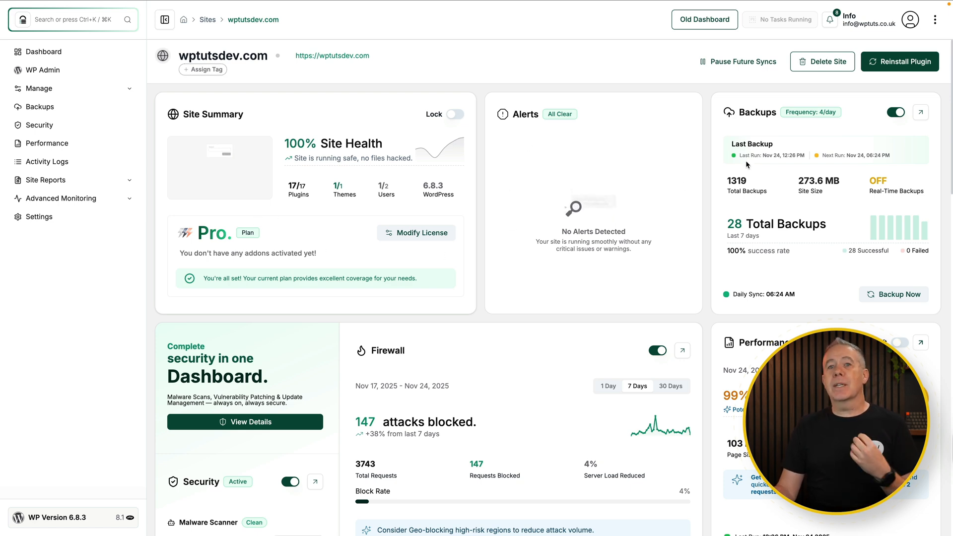
{"action": "scroll", "scroll_direction": "down", "scroll_amount": 3}
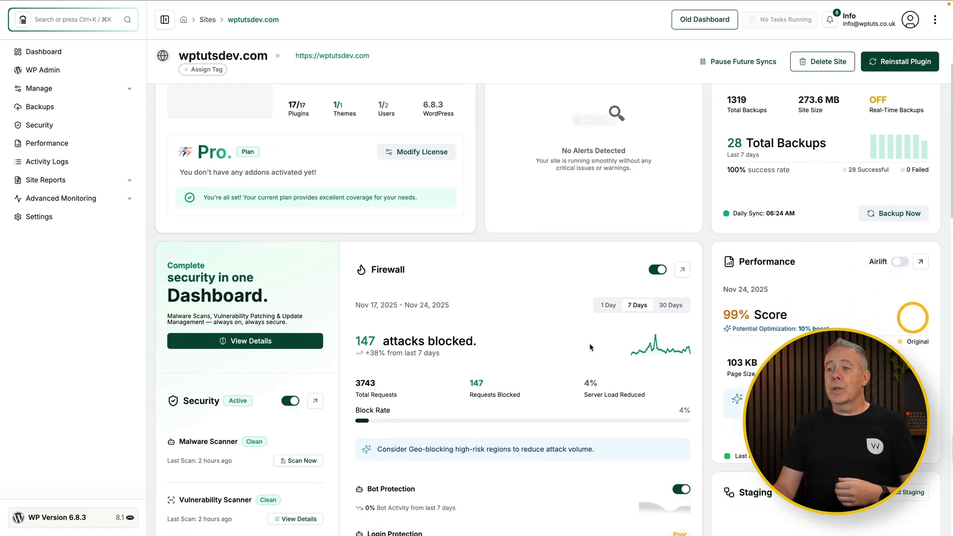
{"action": "scroll", "scroll_direction": "down", "scroll_amount": 3}
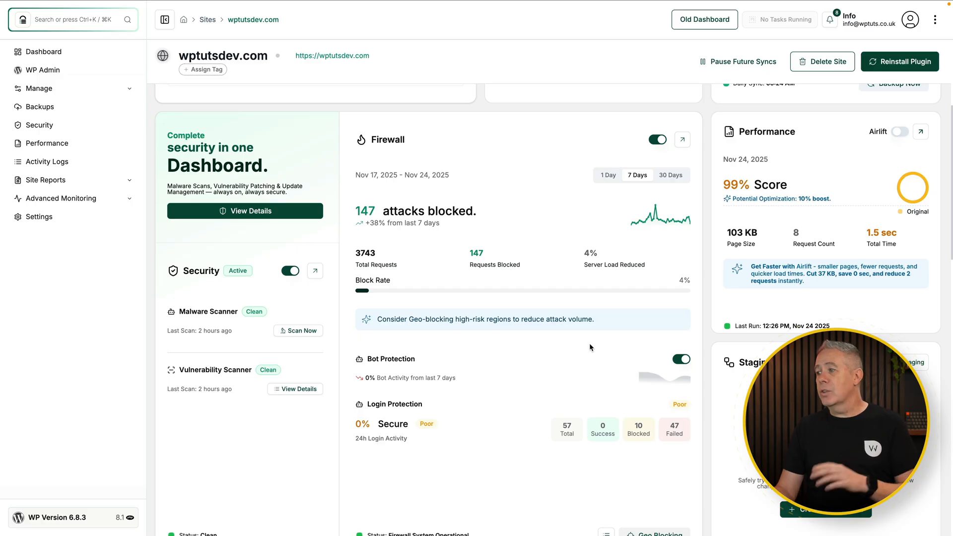
{"action": "scroll", "scroll_direction": "down", "scroll_amount": 3}
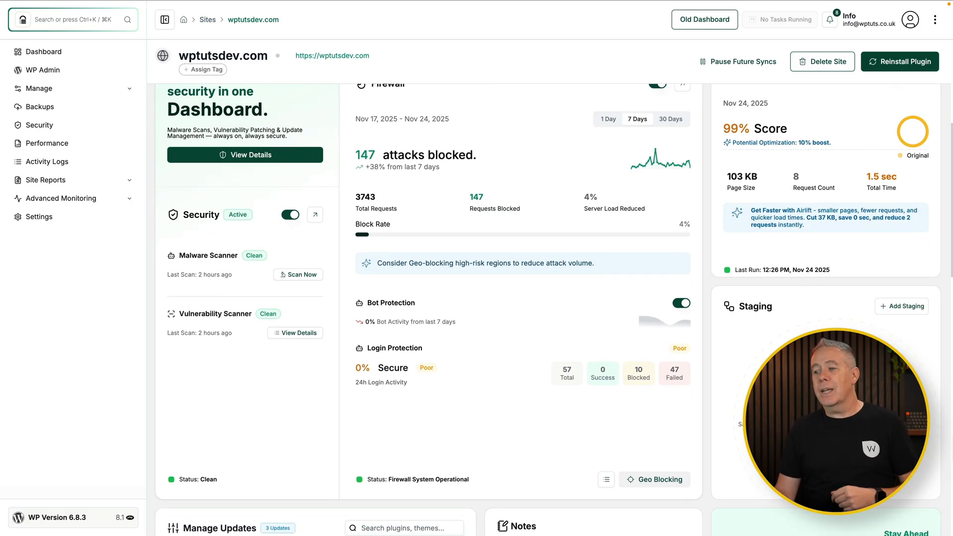
{"action": "scroll", "scroll_direction": "down", "scroll_amount": 3}
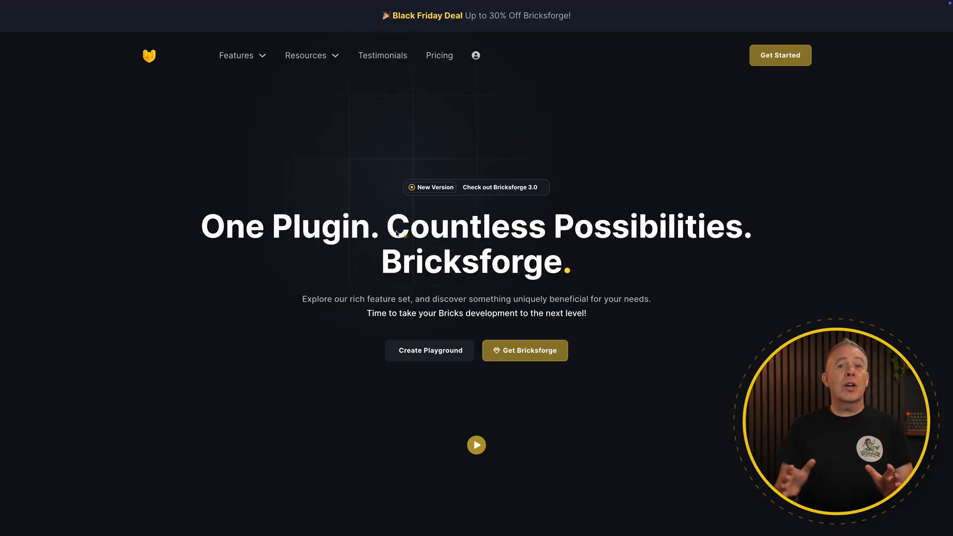
{"action": "mouse_move", "coordinate": [340, 360]}
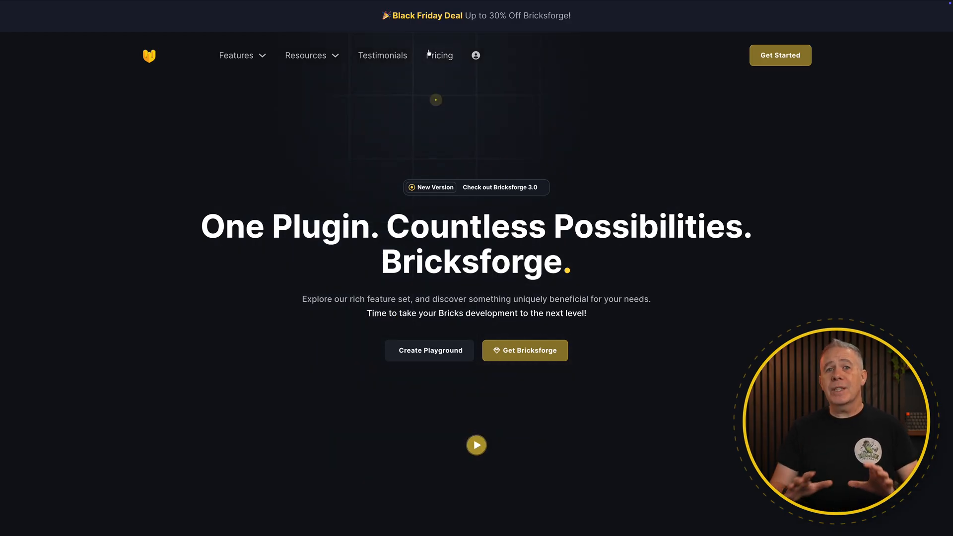
Show the Bricksforge Starter, Premium, Ultimate and Lifetime plan cards on the Pricing page
{"action": "left_click", "coordinate": [439, 56]}
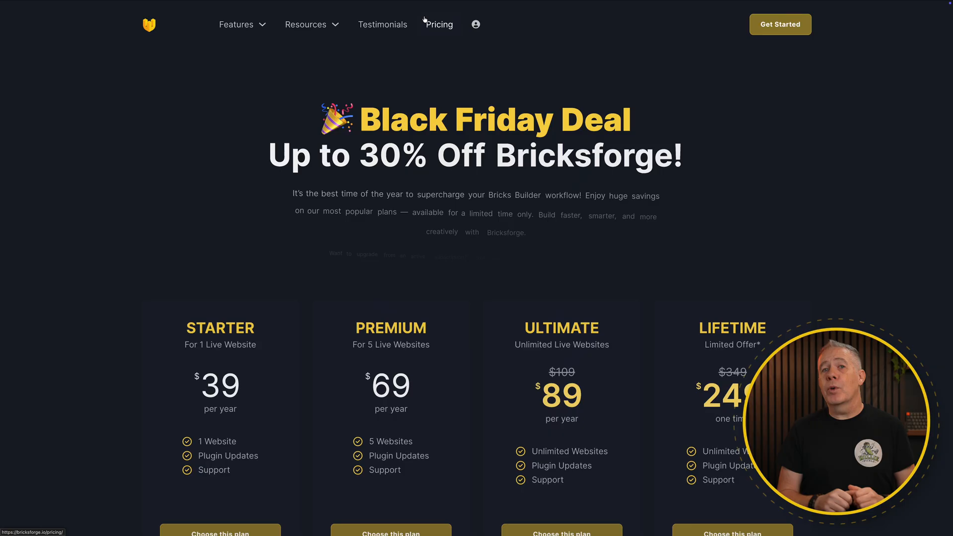
{"action": "scroll", "scroll_direction": "down", "scroll_amount": 3}
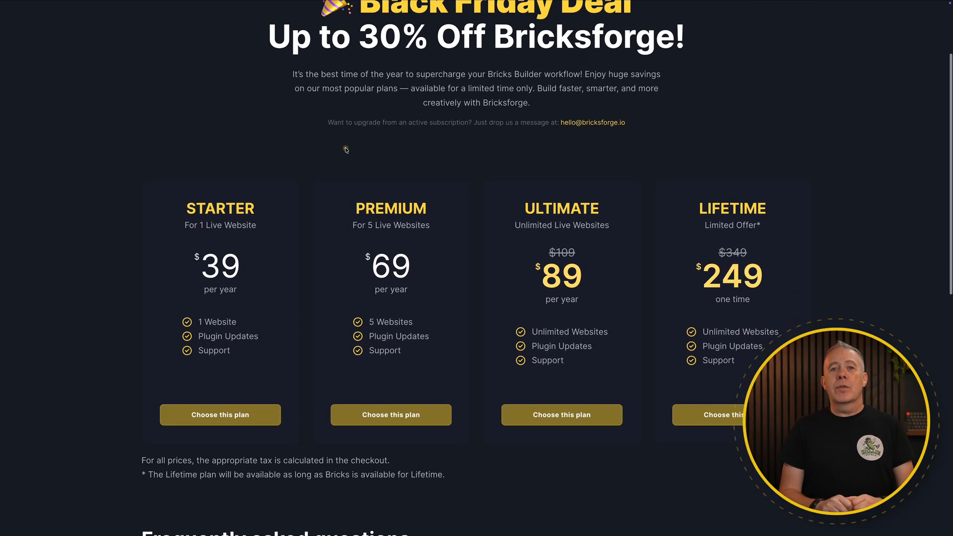
{"action": "scroll", "scroll_direction": "down", "scroll_amount": 3}
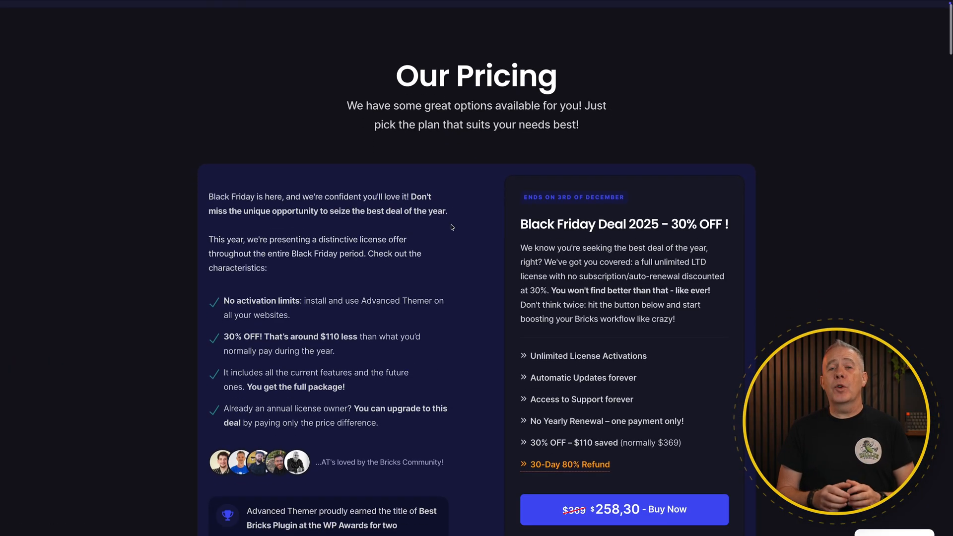
{"action": "scroll", "scroll_direction": "down", "scroll_amount": 3}
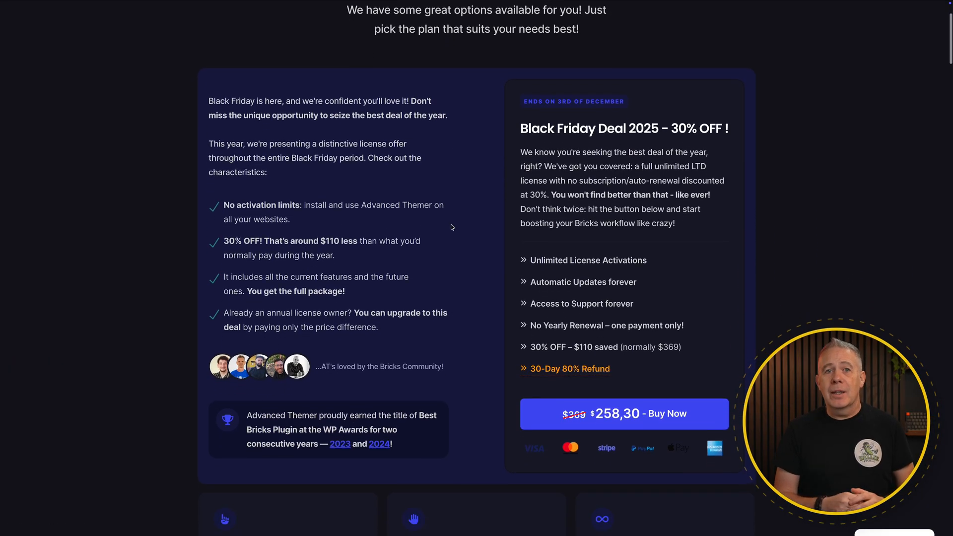
{"action": "scroll", "scroll_direction": "down", "scroll_amount": 3}
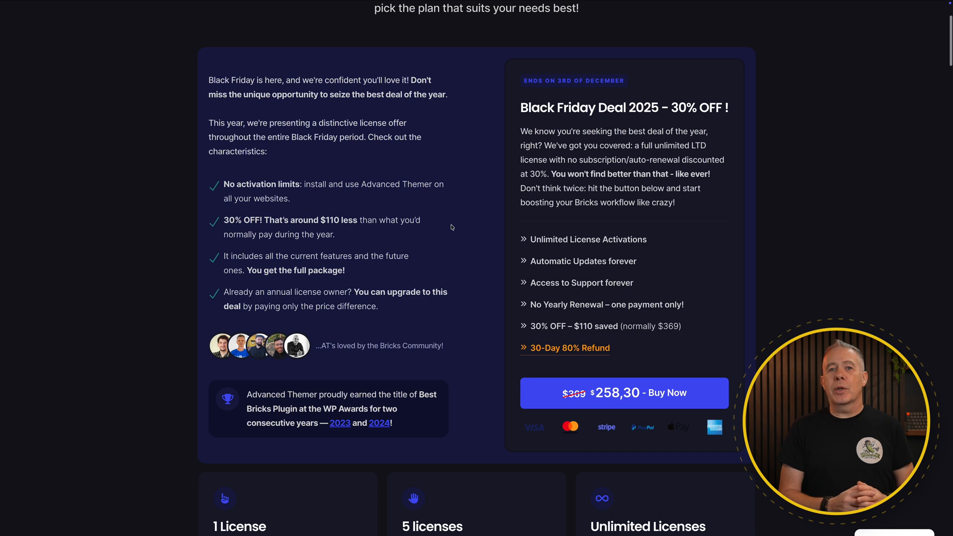
{"action": "scroll", "scroll_direction": "down", "scroll_amount": 3}
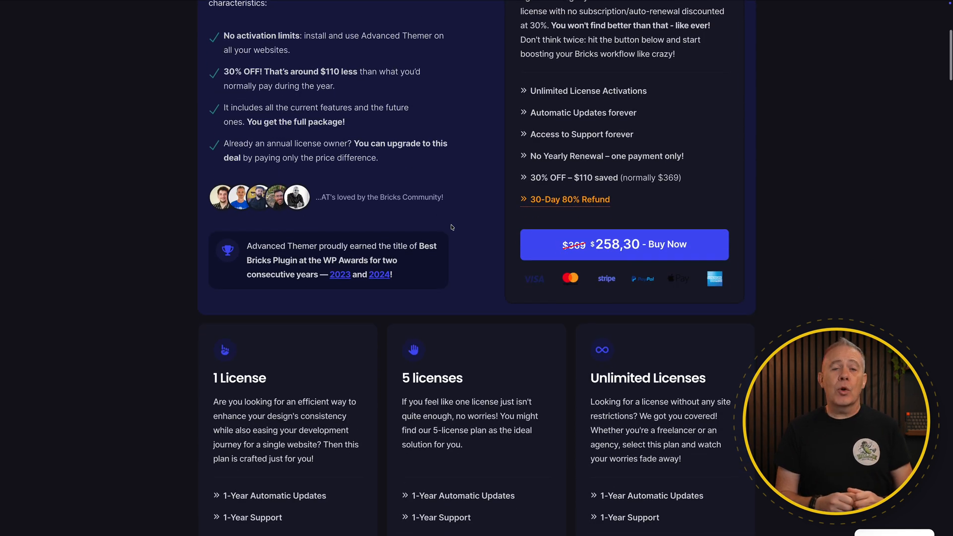
{"action": "scroll", "scroll_direction": "down", "scroll_amount": 3}
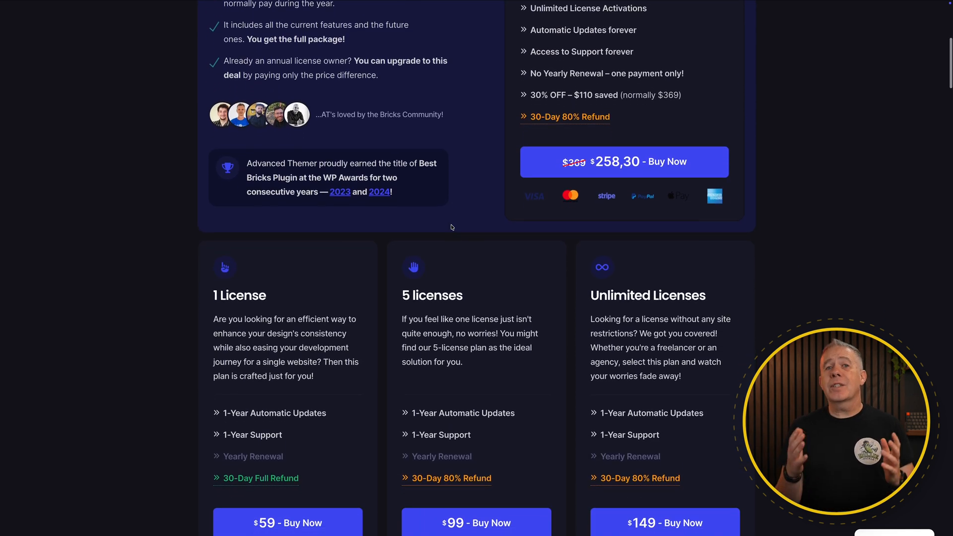
{"action": "scroll", "scroll_direction": "down", "scroll_amount": 3}
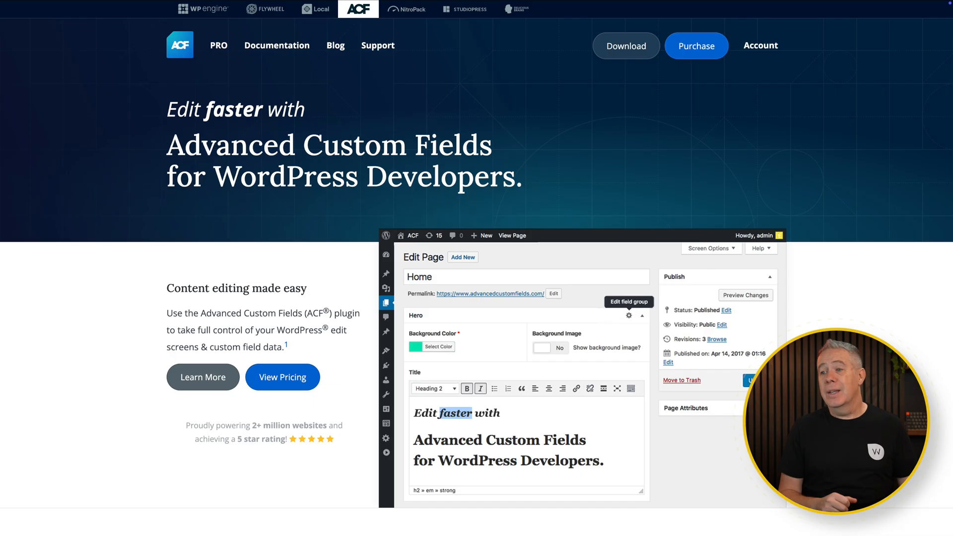
{"action": "left_click", "coordinate": [282, 377]}
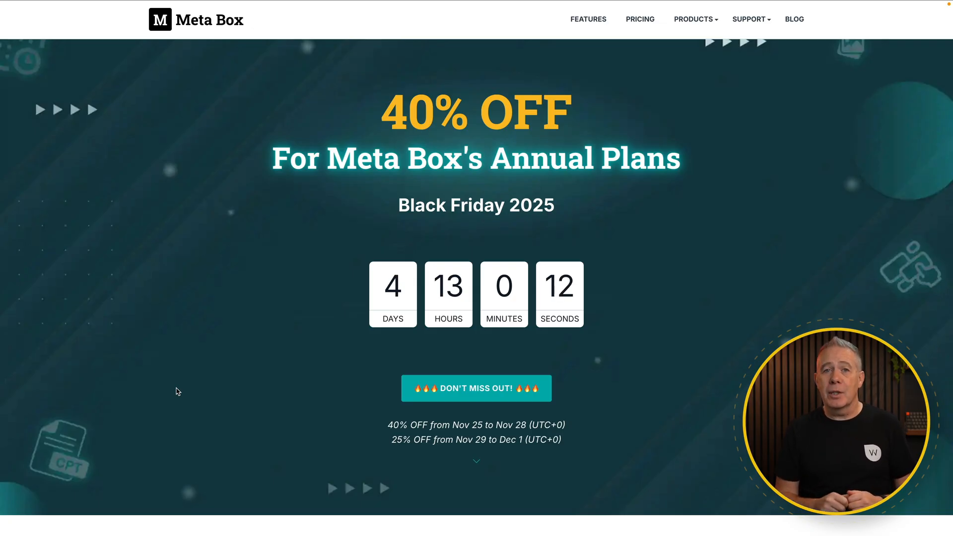
Switch the Meta Box Basic, Ultimate and Lifetime bundle cards to Agency Plans pricing
{"action": "scroll", "scroll_direction": "down", "scroll_amount": 3}
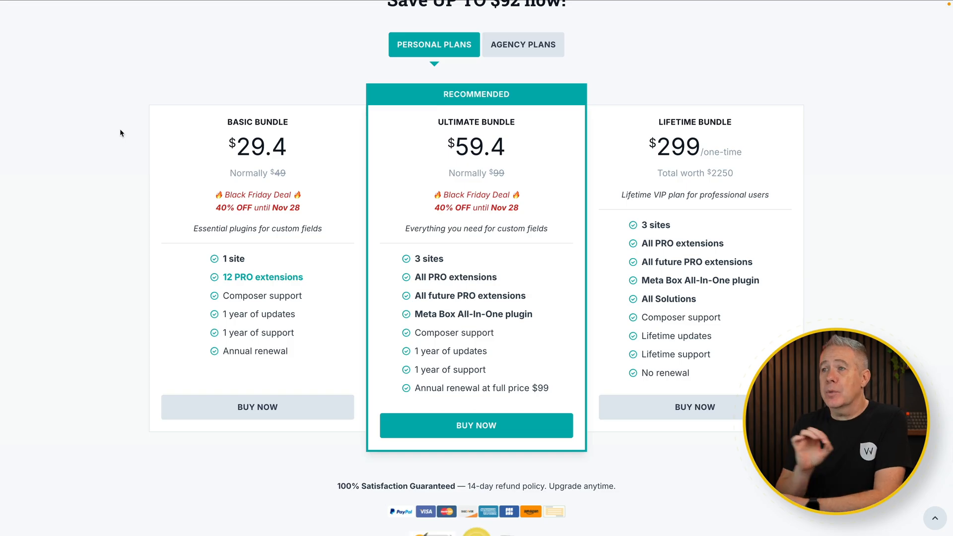
{"action": "mouse_move", "coordinate": [175, 148]}
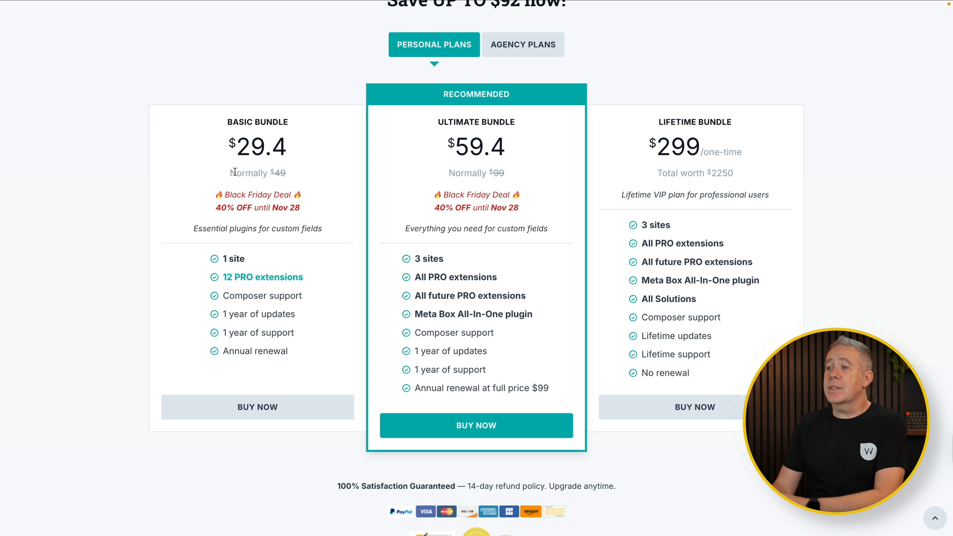
{"action": "mouse_move", "coordinate": [322, 180]}
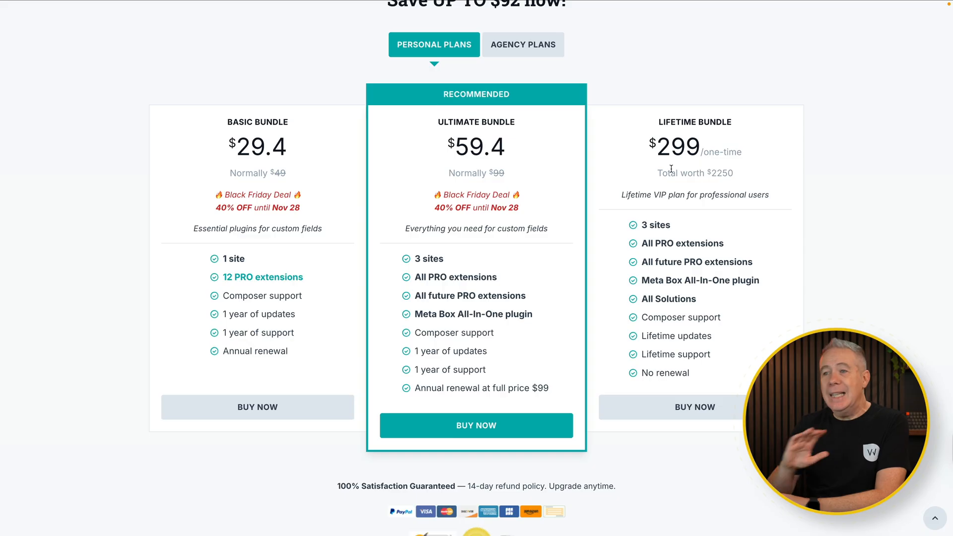
{"action": "mouse_move", "coordinate": [737, 174]}
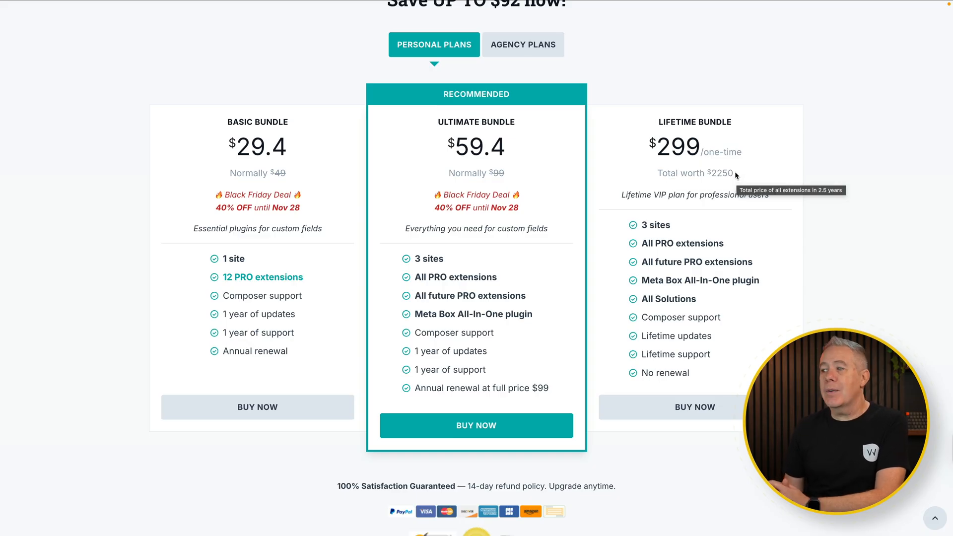
{"action": "mouse_move", "coordinate": [567, 58]}
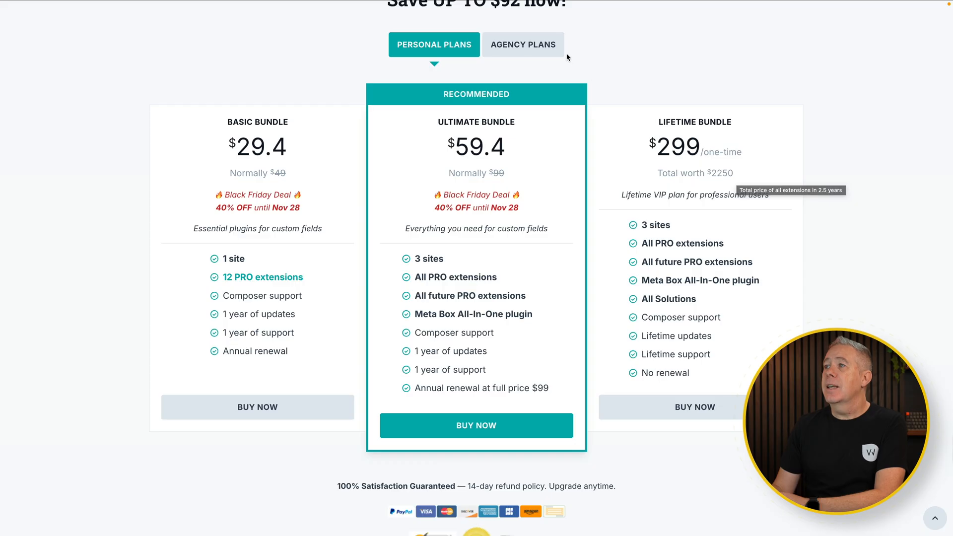
{"action": "left_click", "coordinate": [523, 45]}
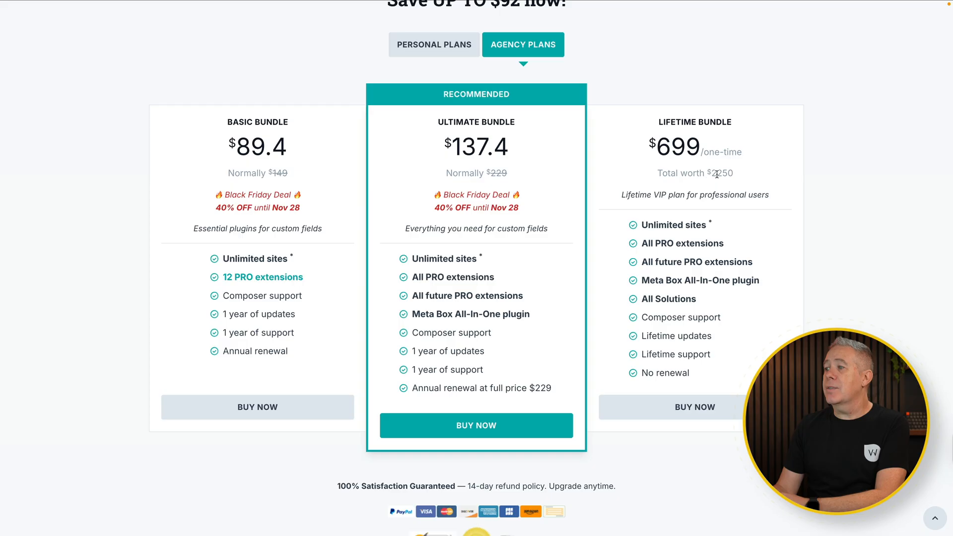
{"action": "mouse_move", "coordinate": [716, 174]}
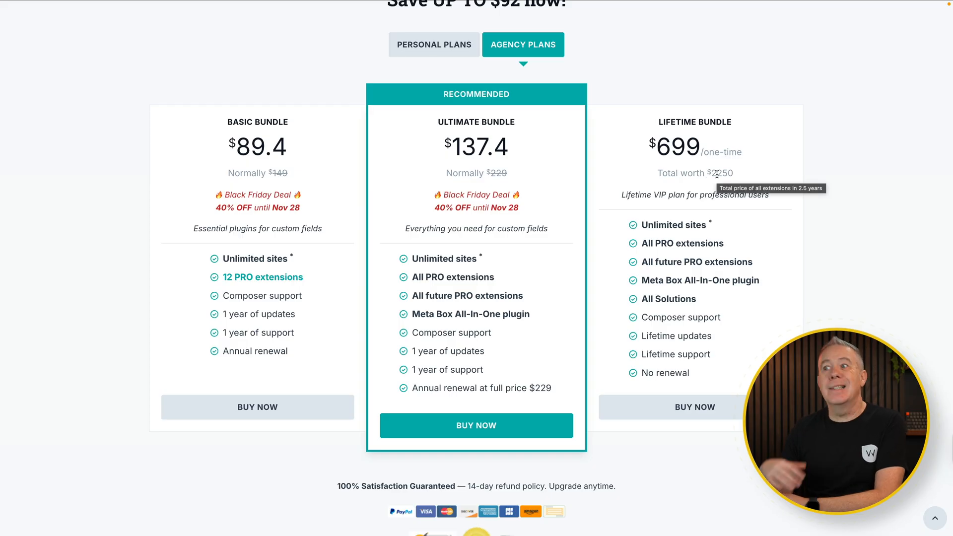